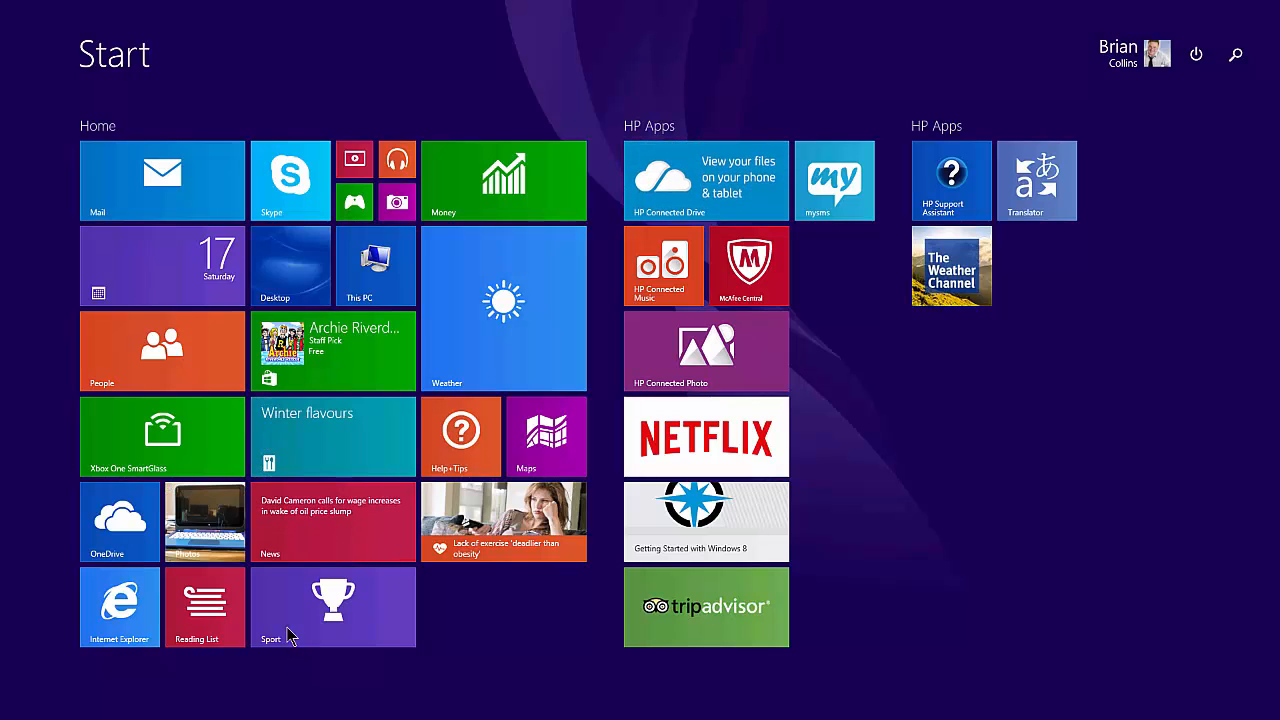
{"action": "mouse_move", "coordinate": [176, 424]}
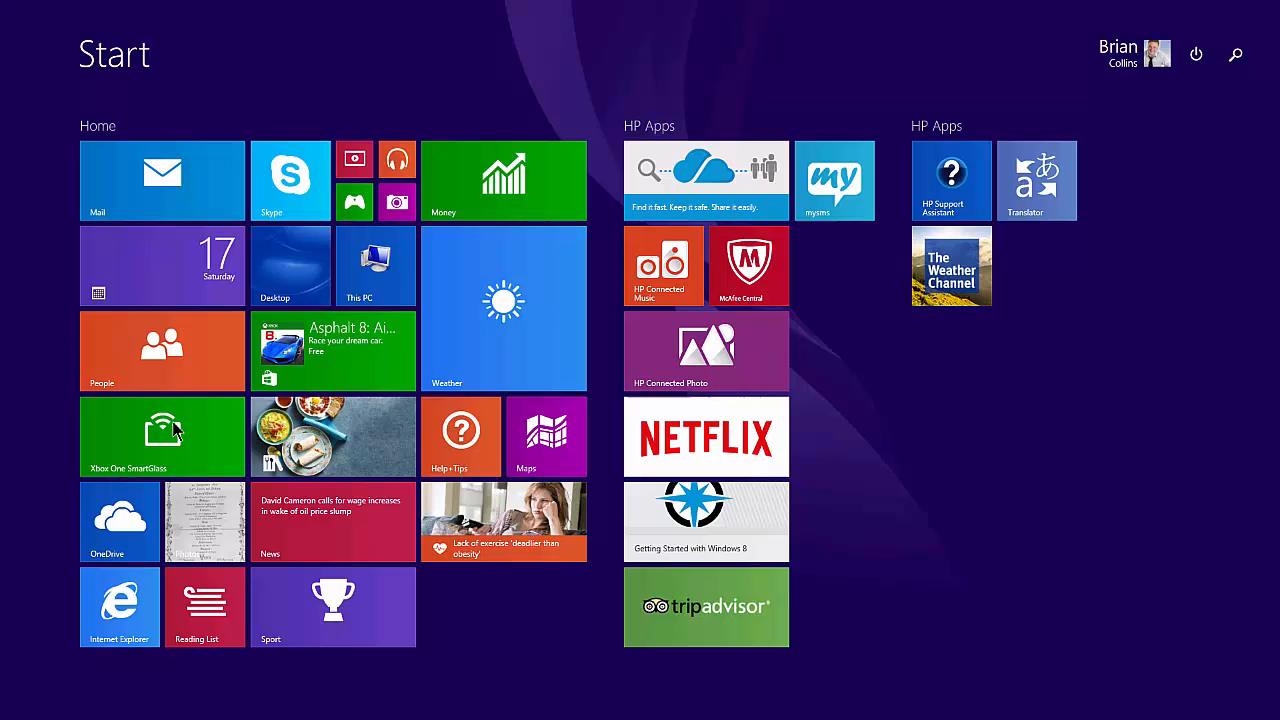
- Launch the Xbox One SmartGlass app so it connects to the console
{"action": "left_click", "coordinate": [160, 436]}
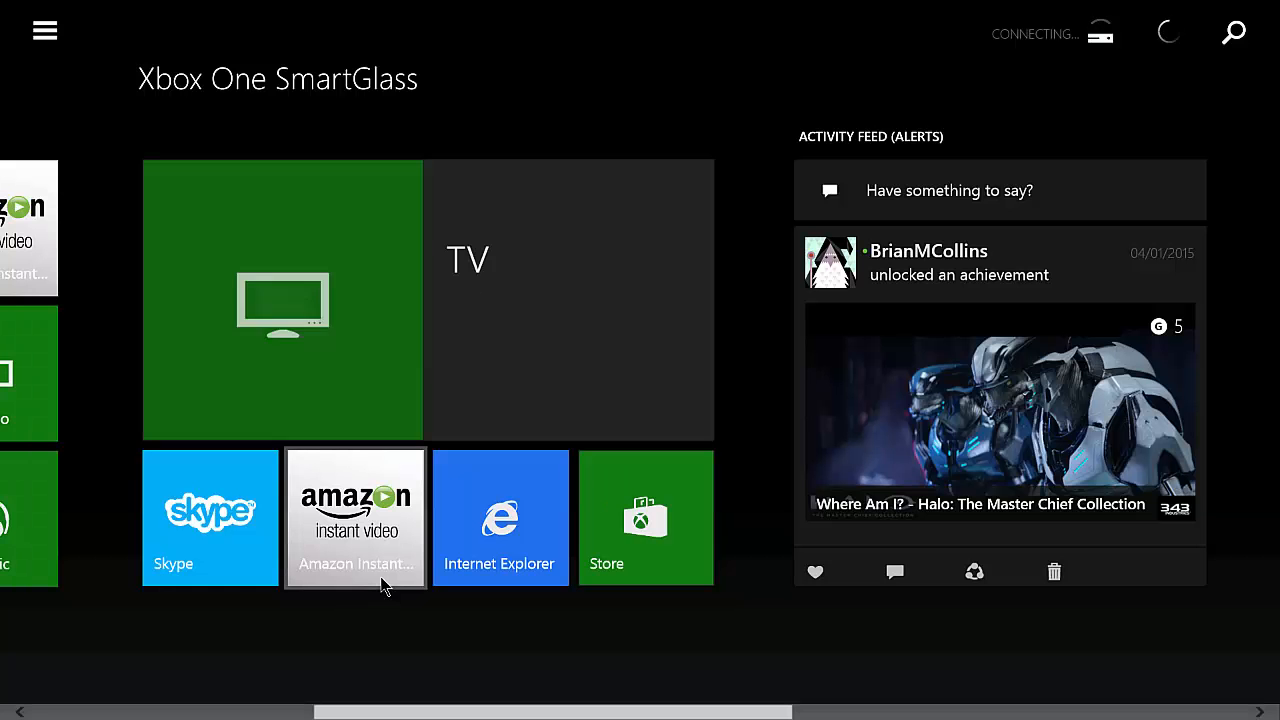
{"action": "mouse_move", "coordinate": [358, 320]}
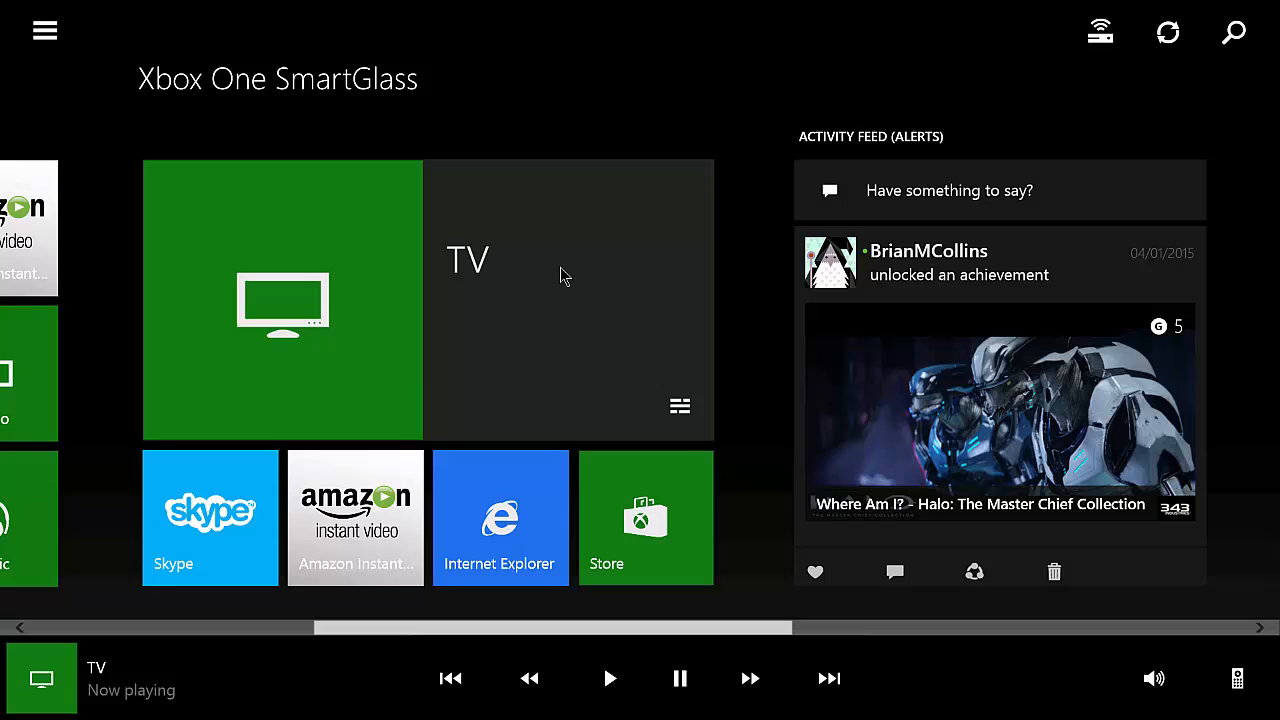
{"action": "mouse_move", "coordinate": [270, 312]}
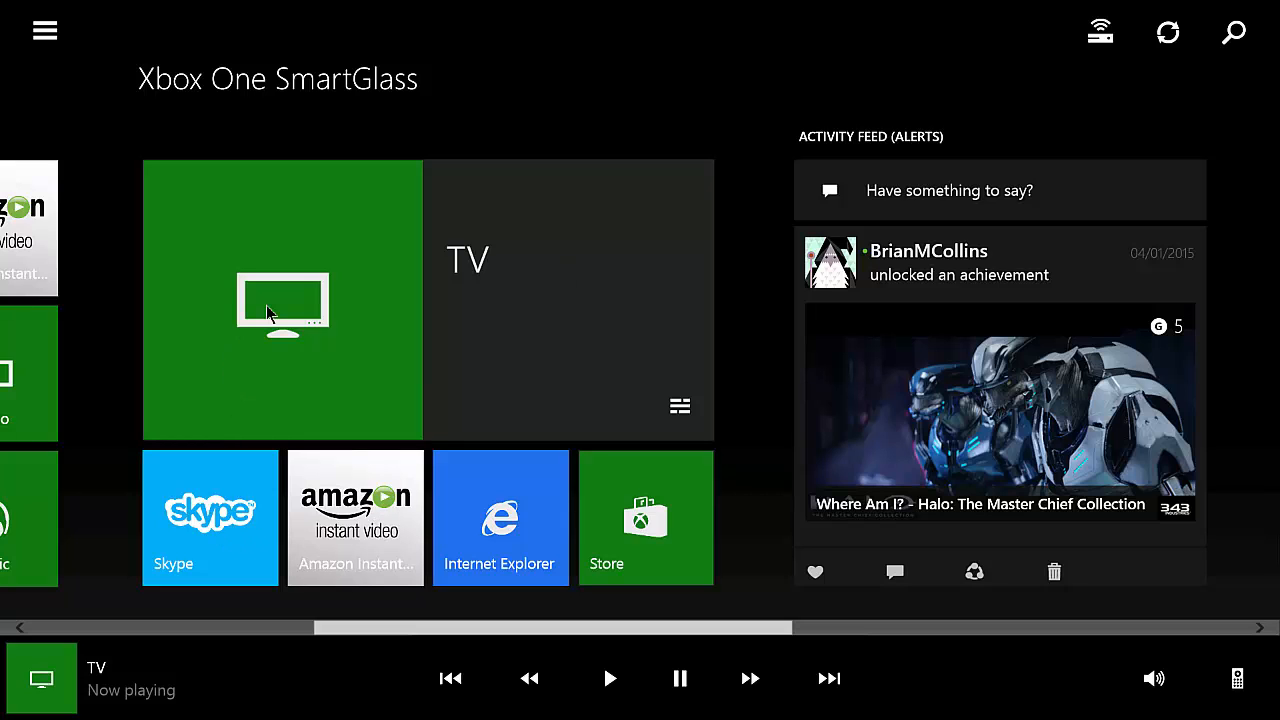
{"action": "mouse_move", "coordinate": [540, 324]}
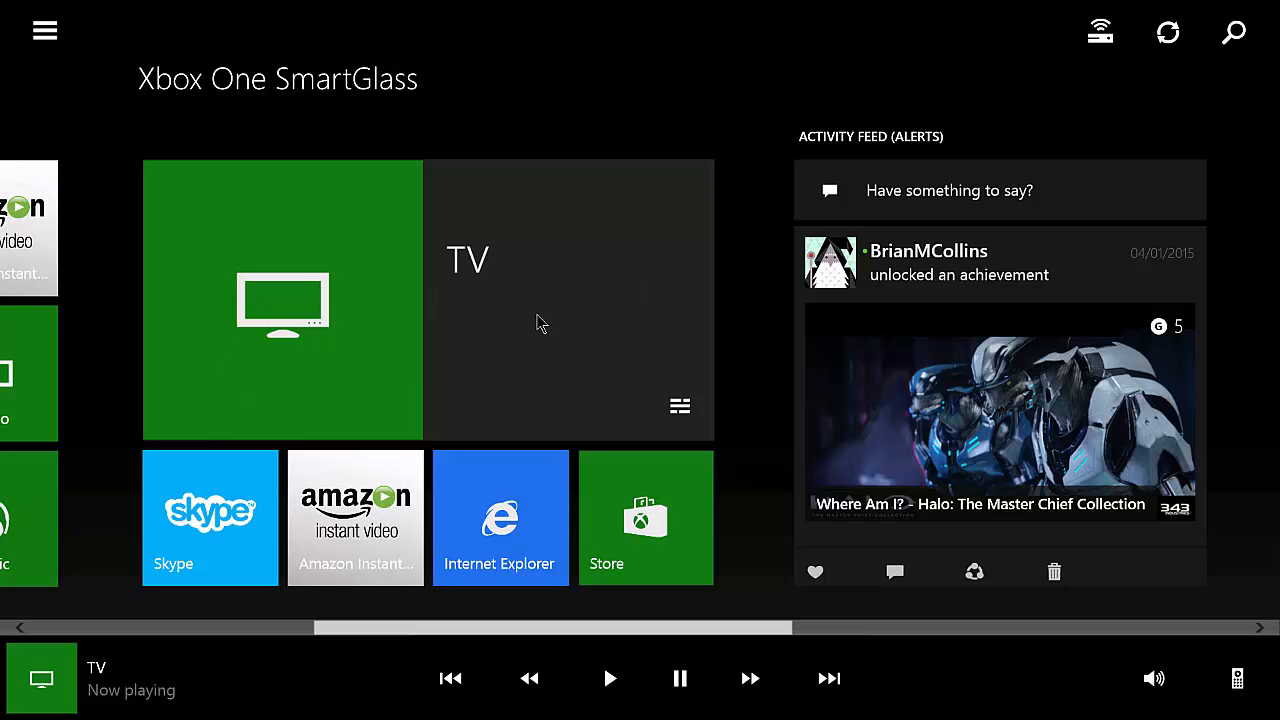
{"action": "mouse_move", "coordinate": [518, 308]}
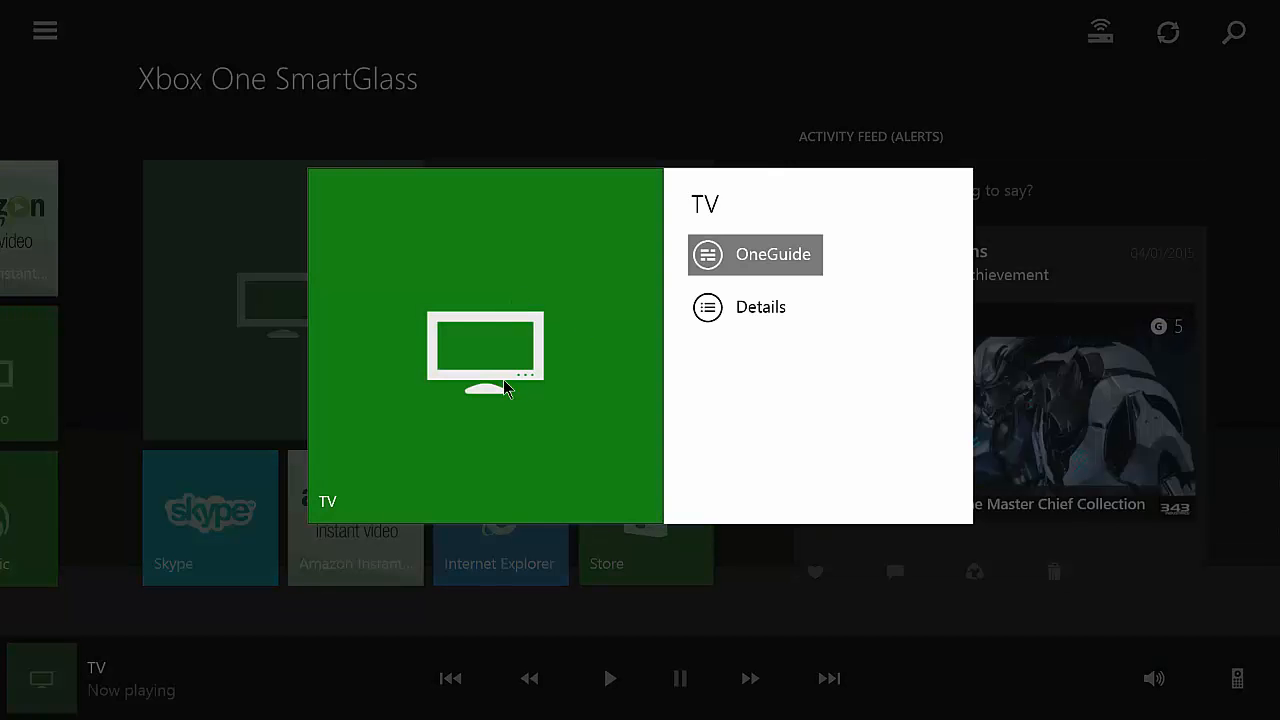
- Browse the BT Vision OneGuide listings and expand BBC One's Breakfast entry
{"action": "left_click", "coordinate": [756, 254]}
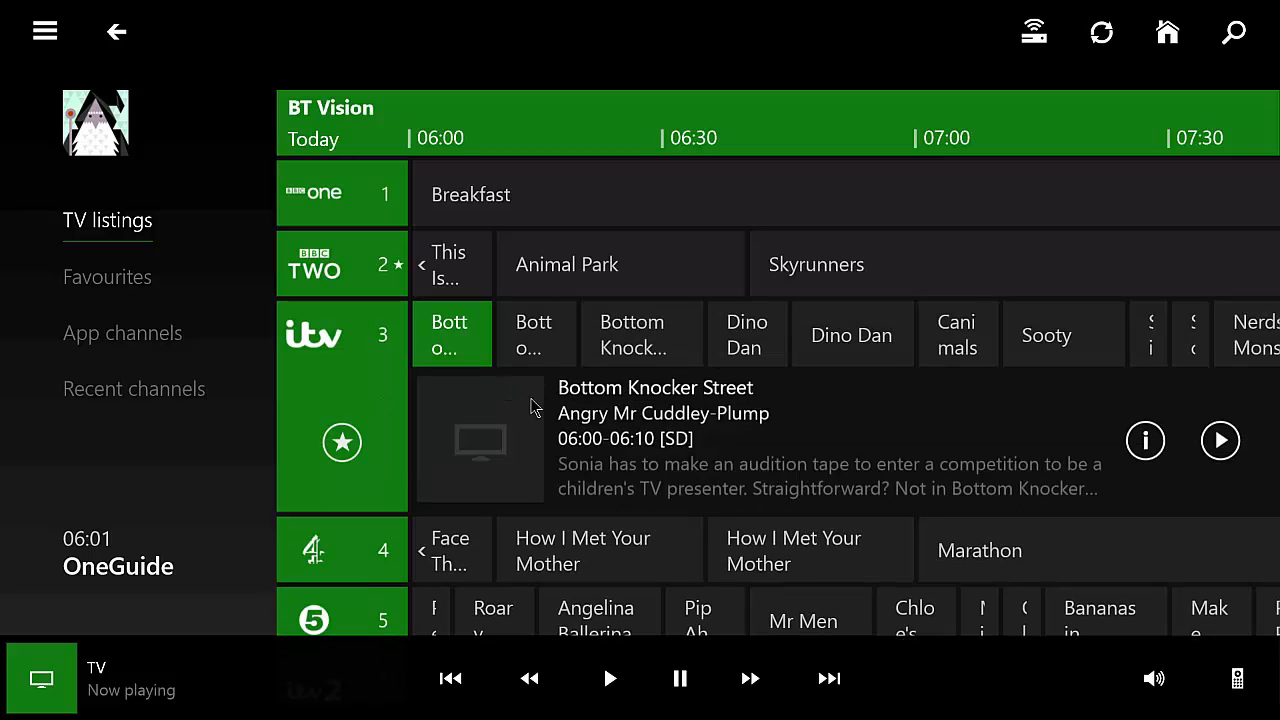
{"action": "mouse_move", "coordinate": [456, 340]}
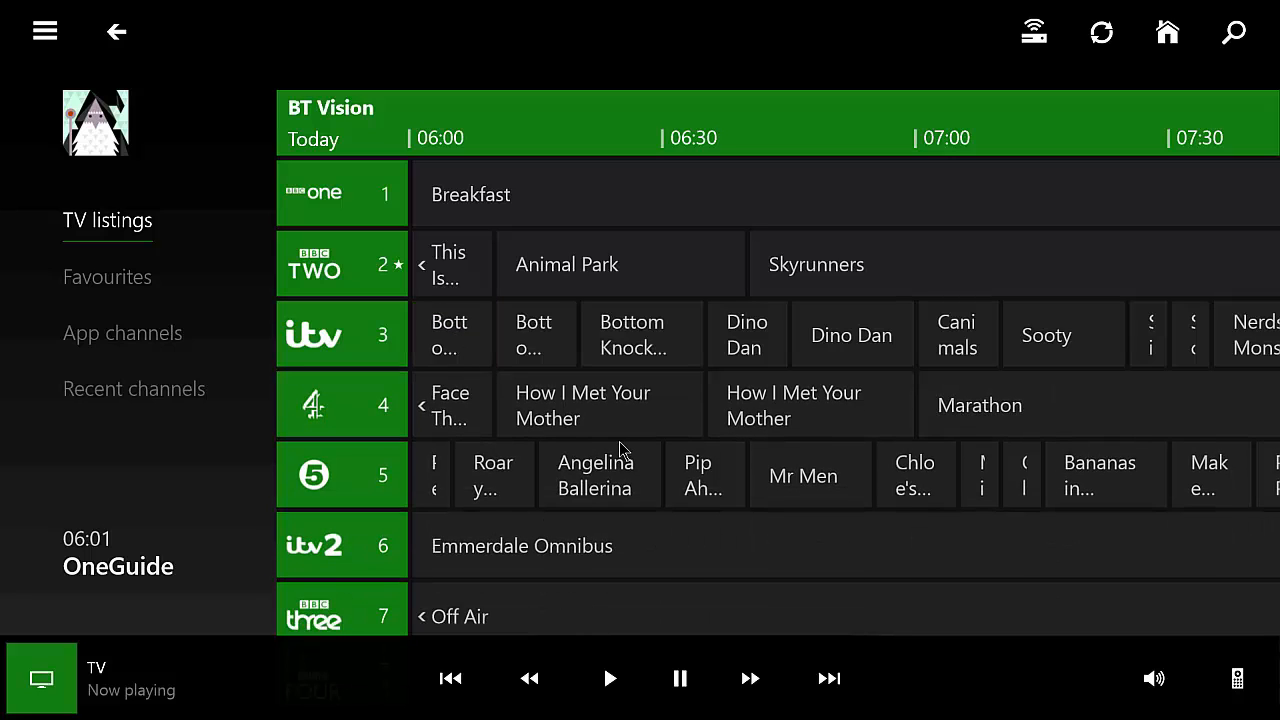
{"action": "mouse_move", "coordinate": [338, 122]}
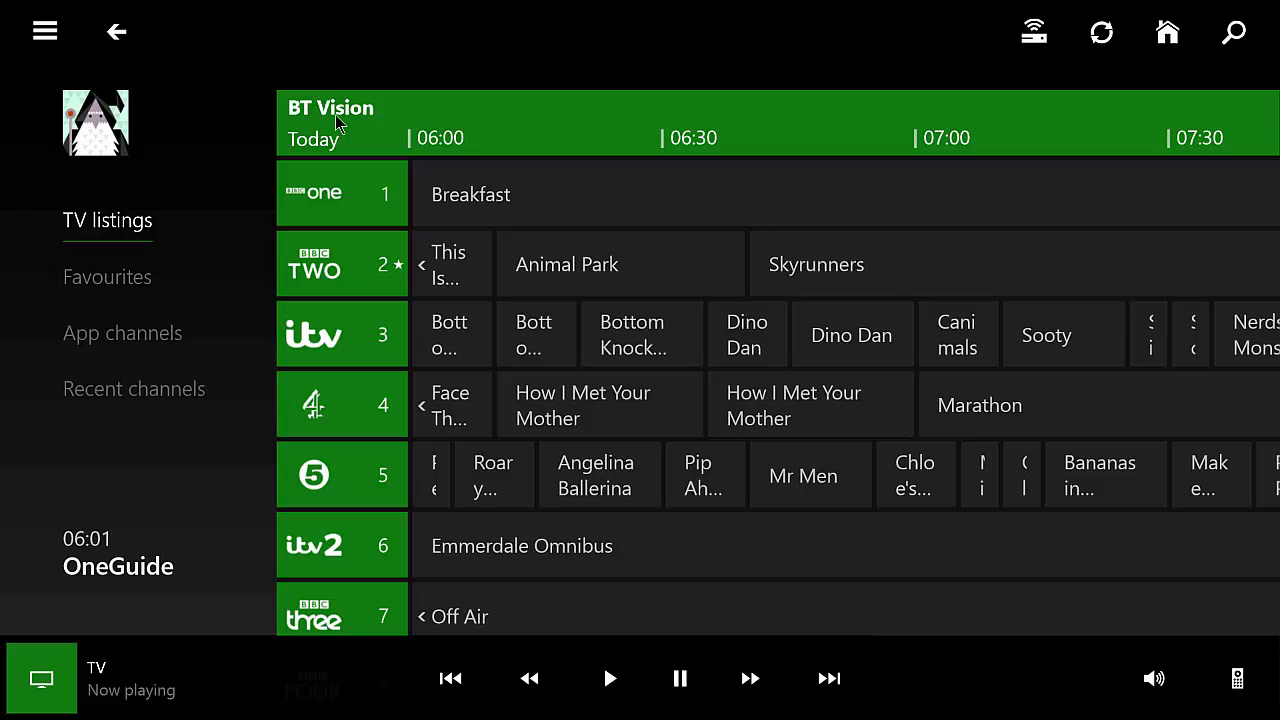
{"action": "mouse_move", "coordinate": [790, 464]}
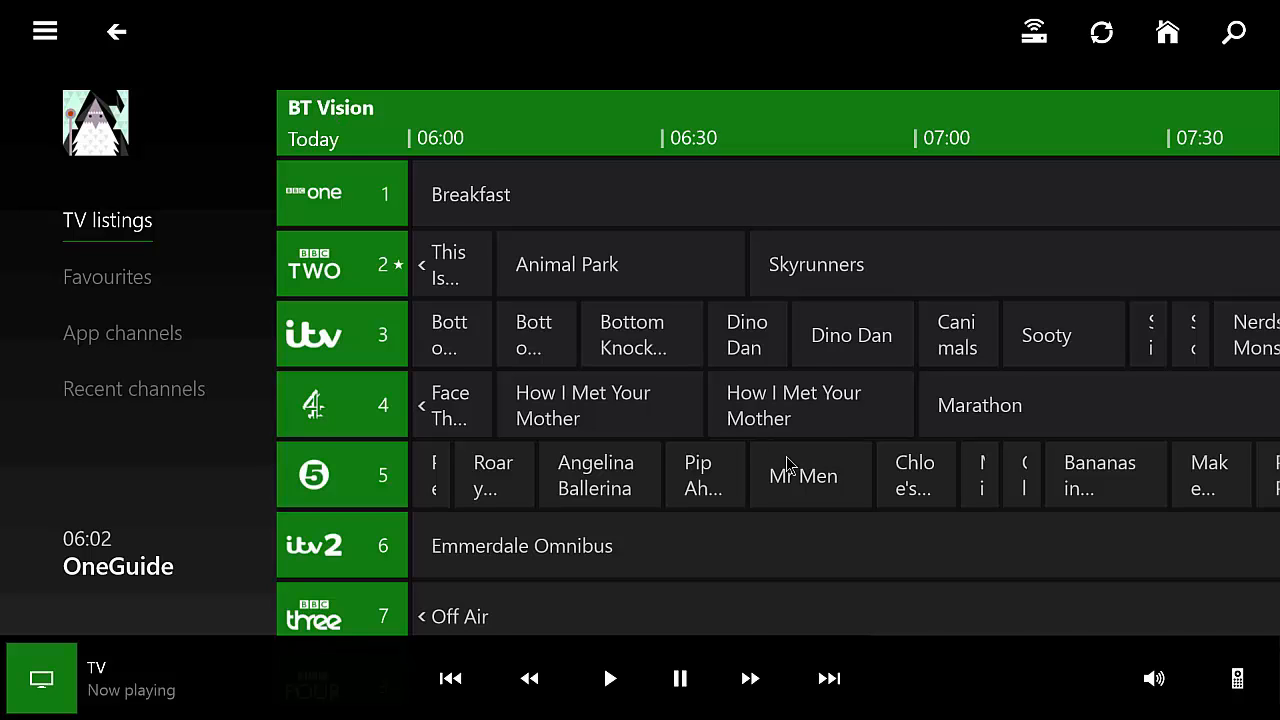
{"action": "scroll", "scroll_direction": "down", "scroll_amount": 3}
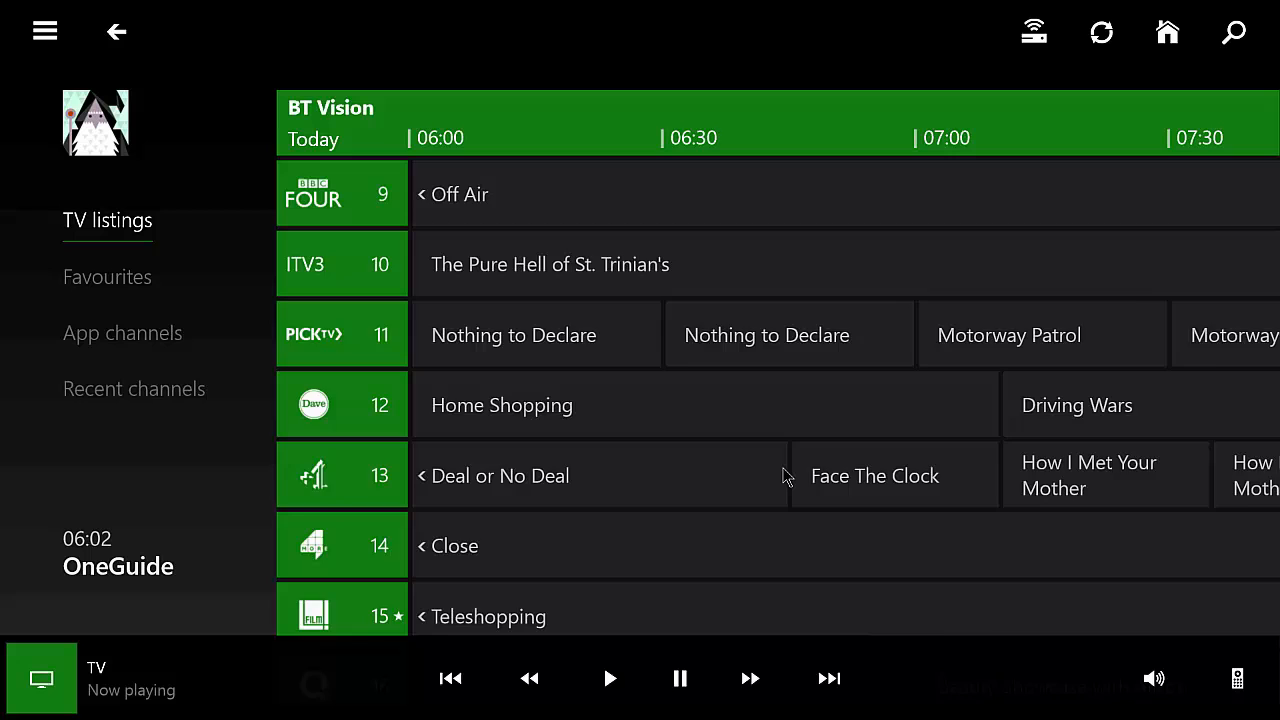
{"action": "scroll", "scroll_direction": "down", "scroll_amount": 3}
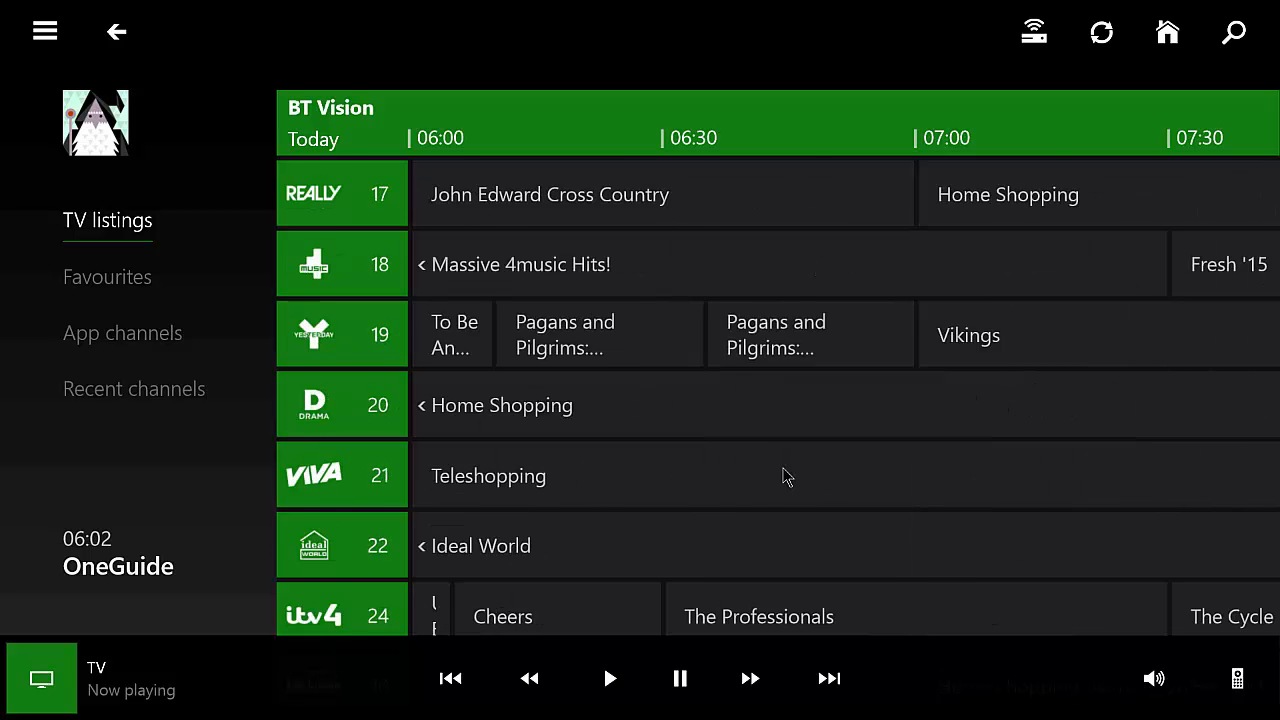
{"action": "scroll", "scroll_direction": "down", "scroll_amount": 3}
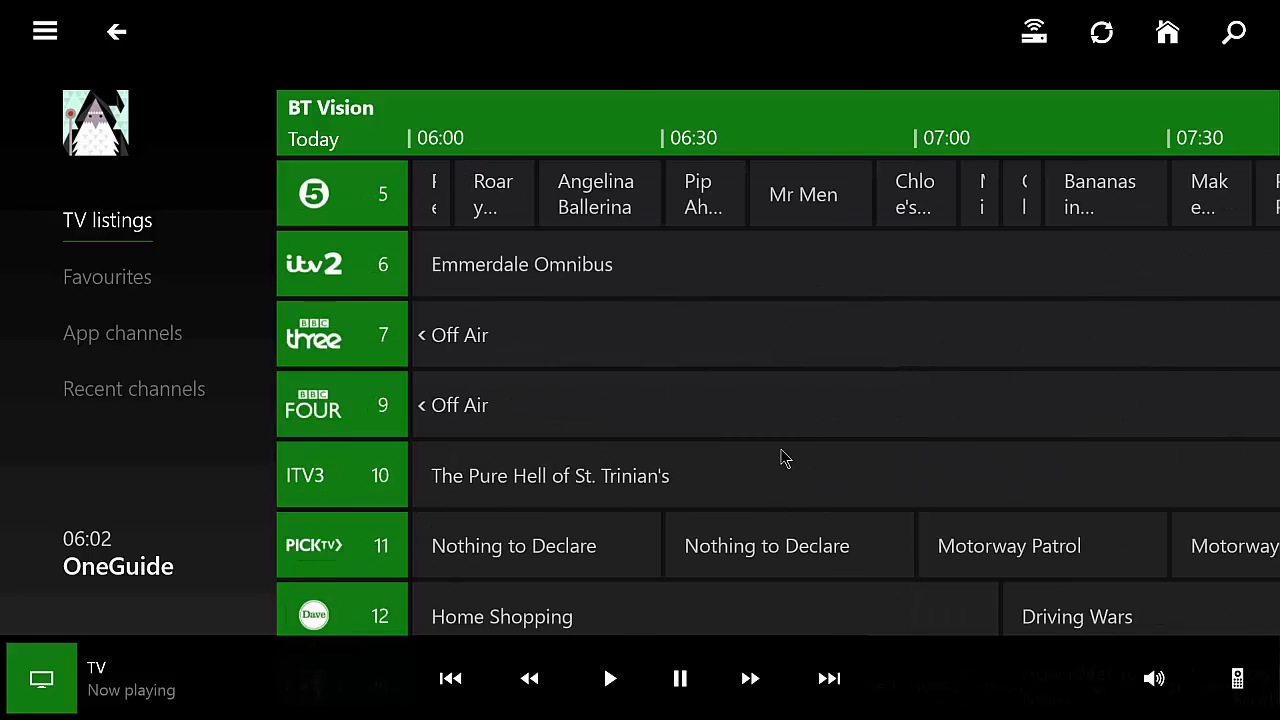
{"action": "scroll", "scroll_direction": "up", "scroll_amount": 3}
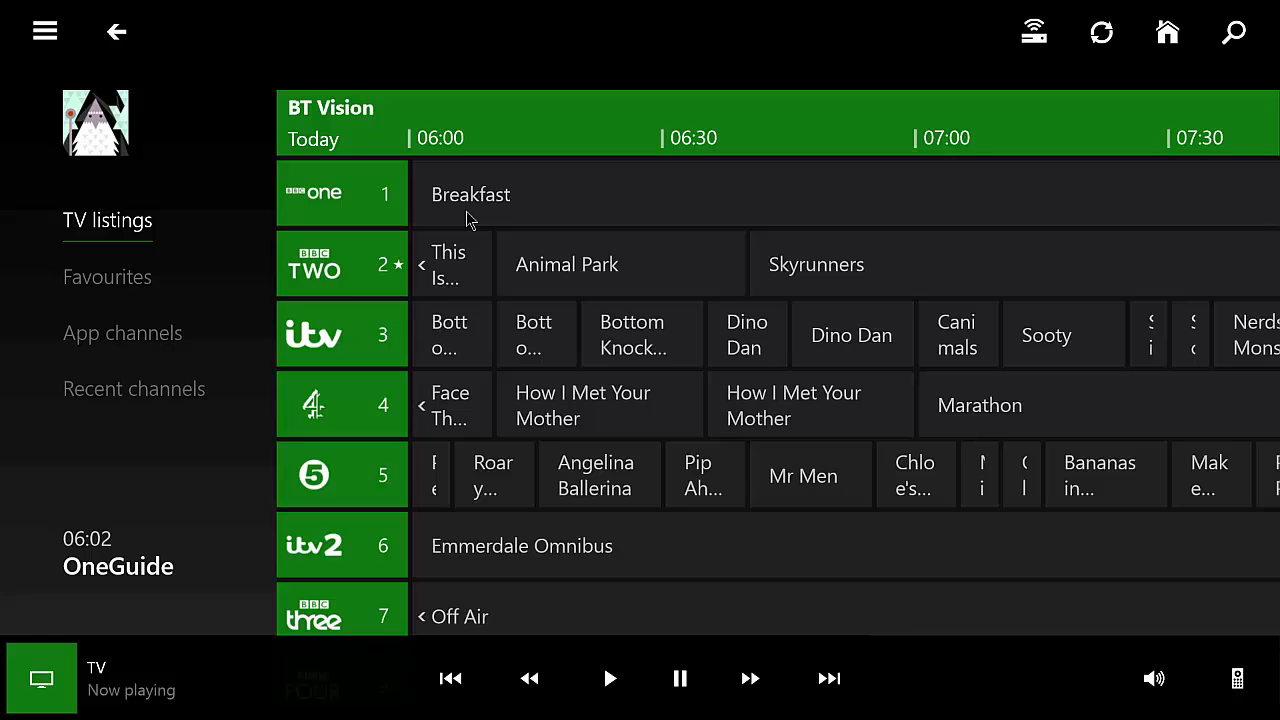
{"action": "left_click", "coordinate": [470, 194]}
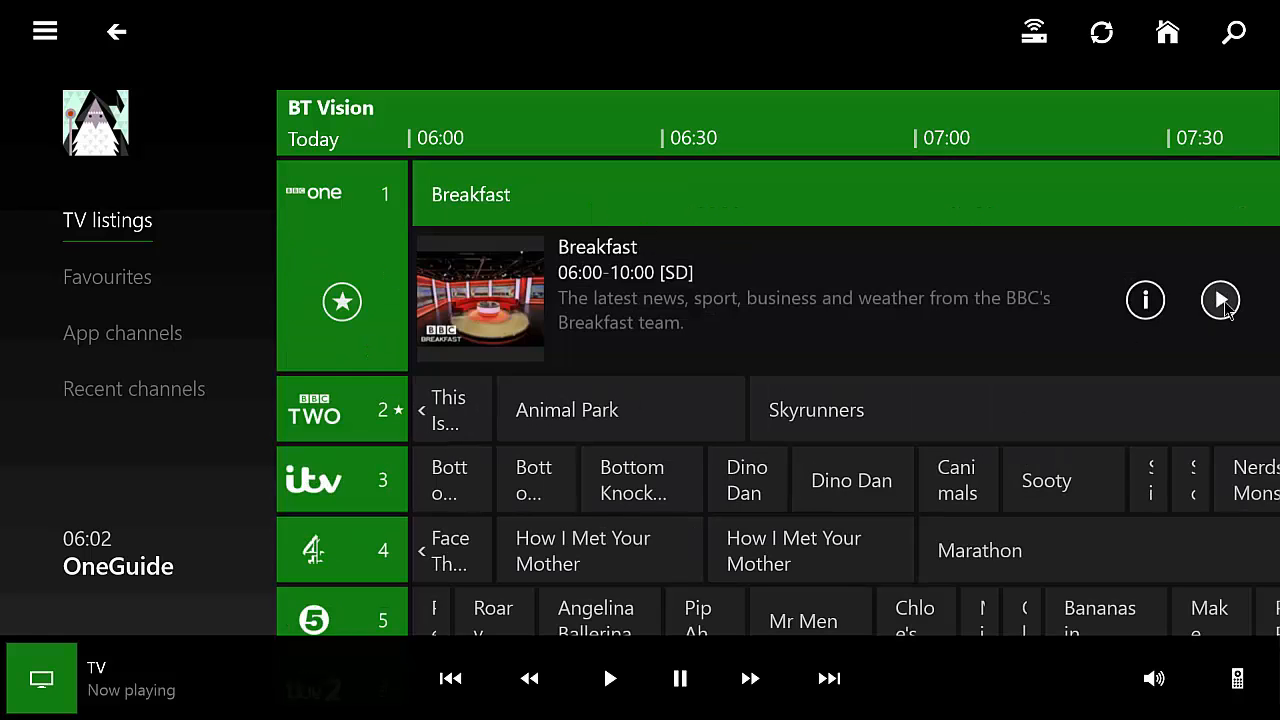
{"action": "mouse_move", "coordinate": [1144, 300]}
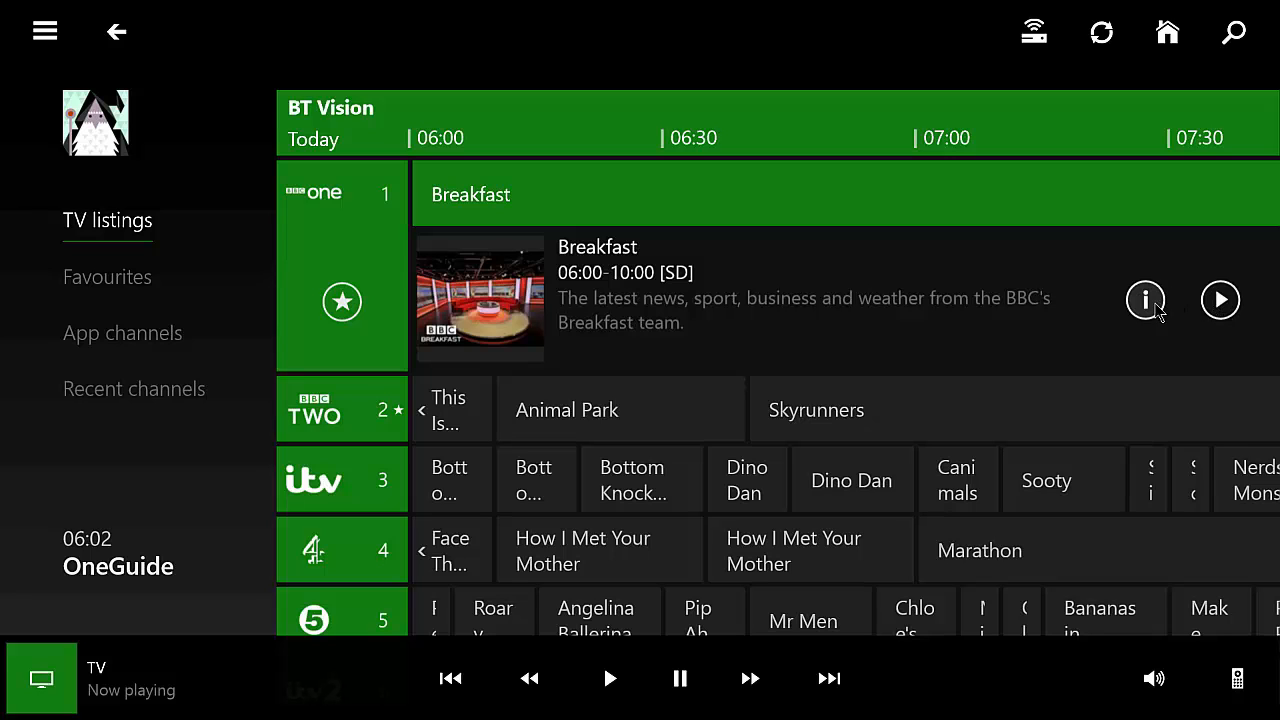
- View the full details page for Breakfast via its info button
{"action": "left_click", "coordinate": [1144, 300]}
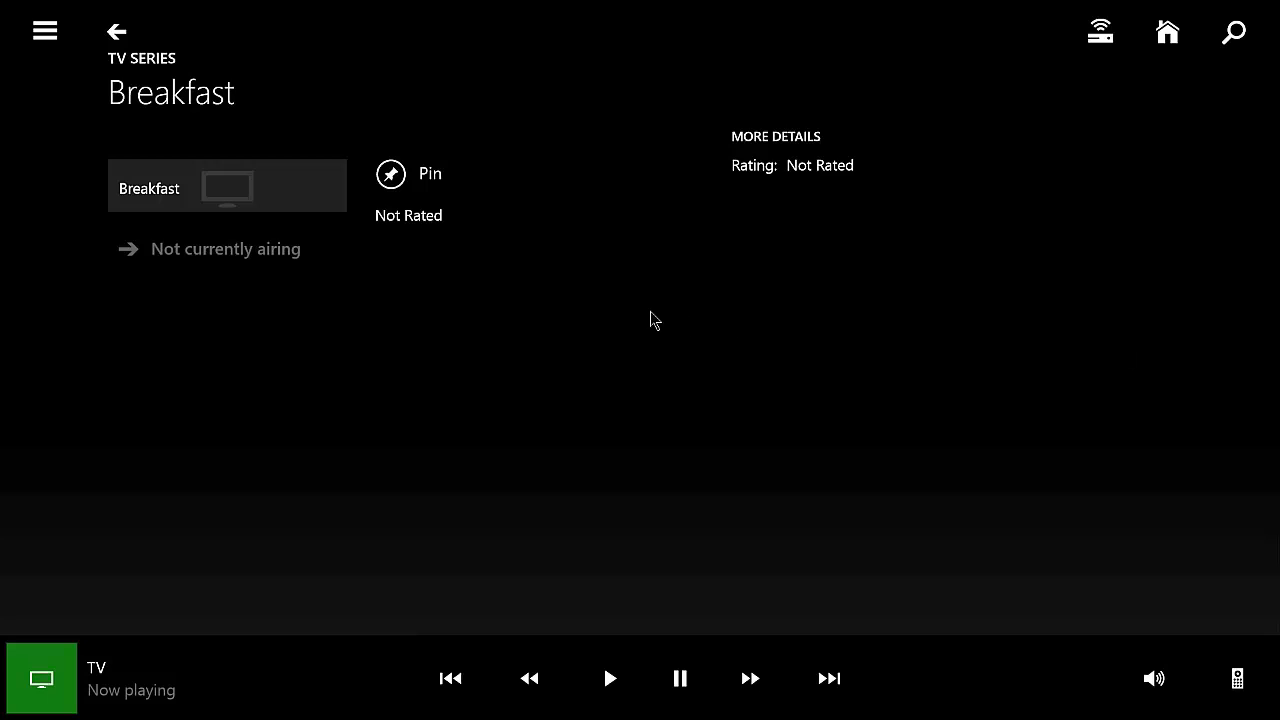
{"action": "mouse_move", "coordinate": [412, 174]}
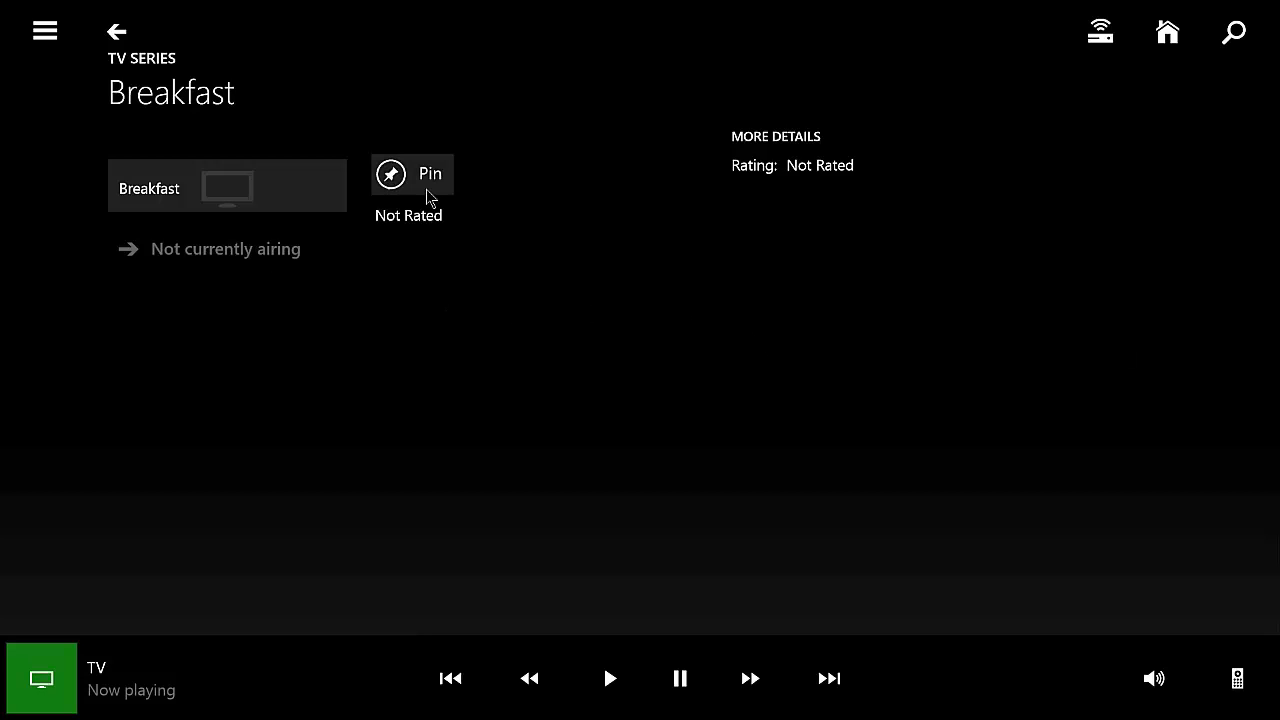
{"action": "mouse_move", "coordinate": [420, 204]}
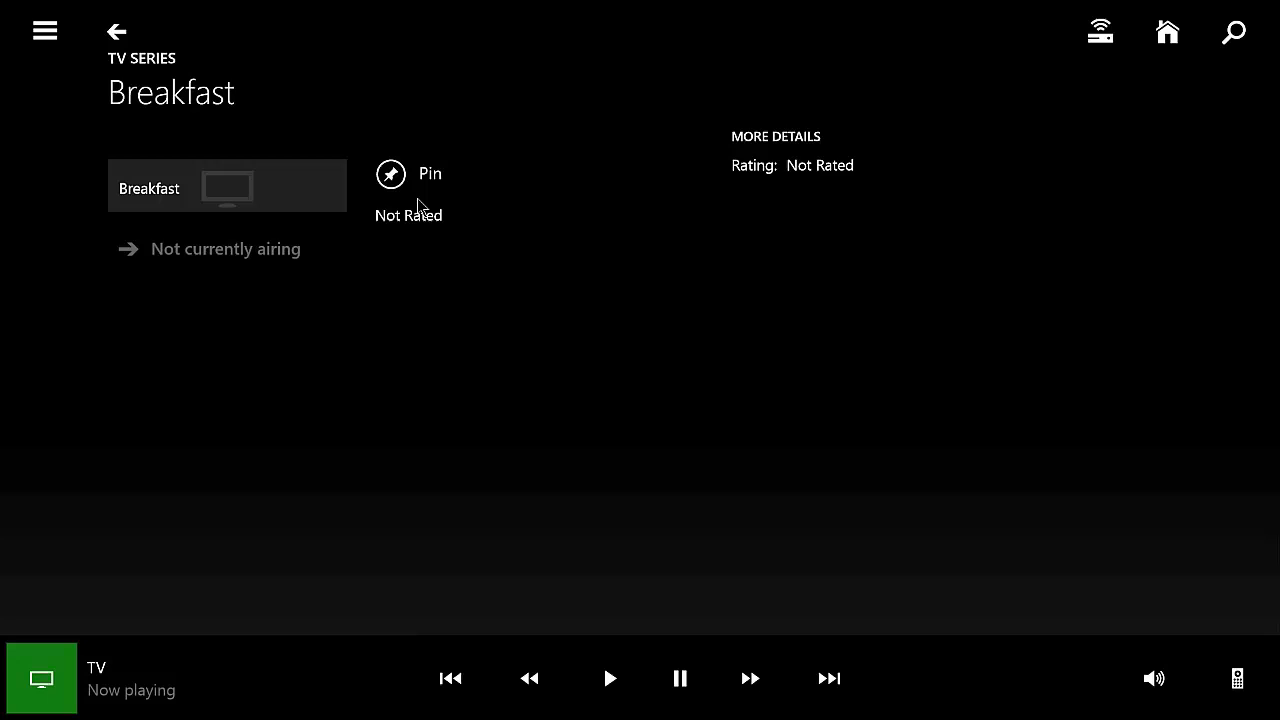
{"action": "mouse_move", "coordinate": [444, 246]}
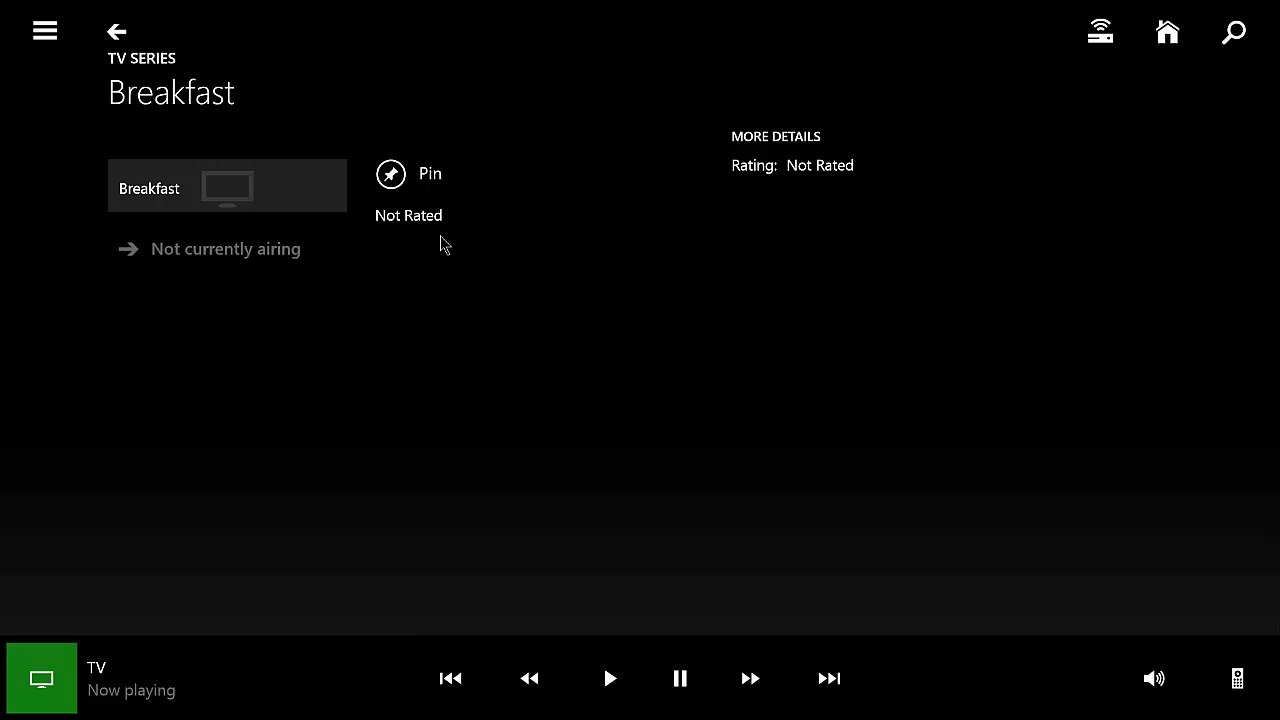
{"action": "mouse_move", "coordinate": [1256, 18]}
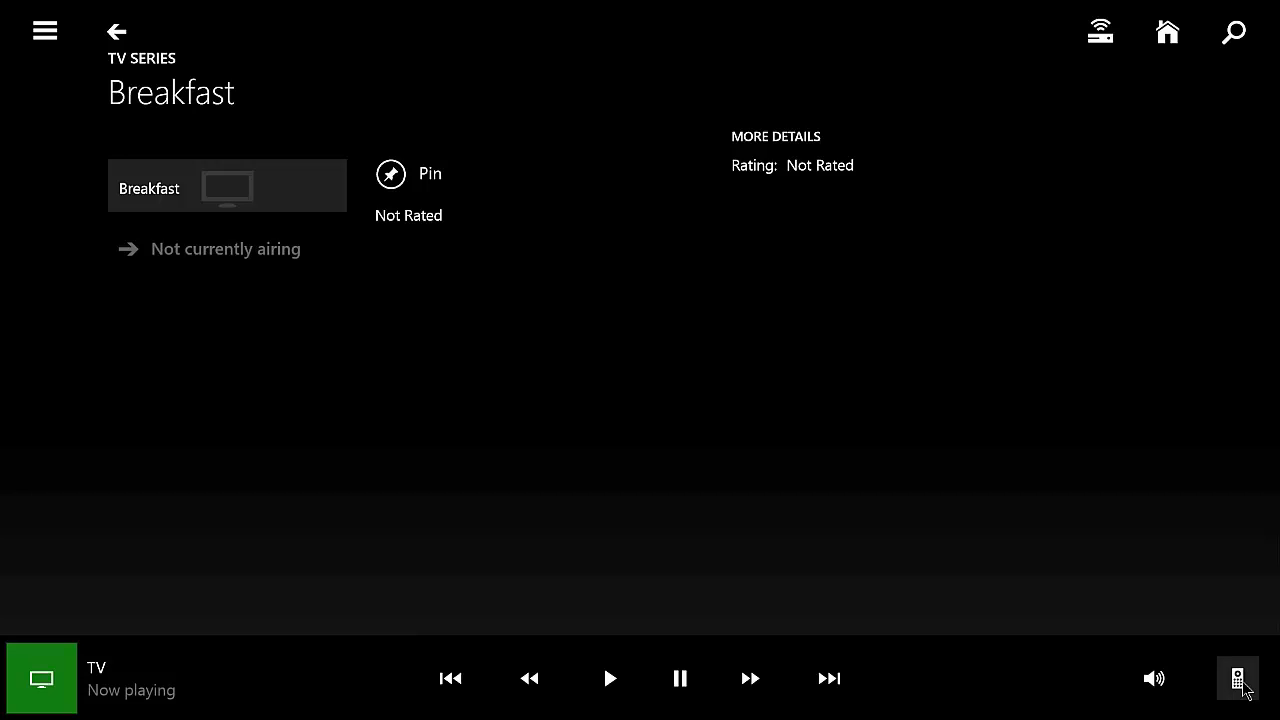
- Bring up the Cable/TV remote from the now playing bar
{"action": "left_click", "coordinate": [1238, 678]}
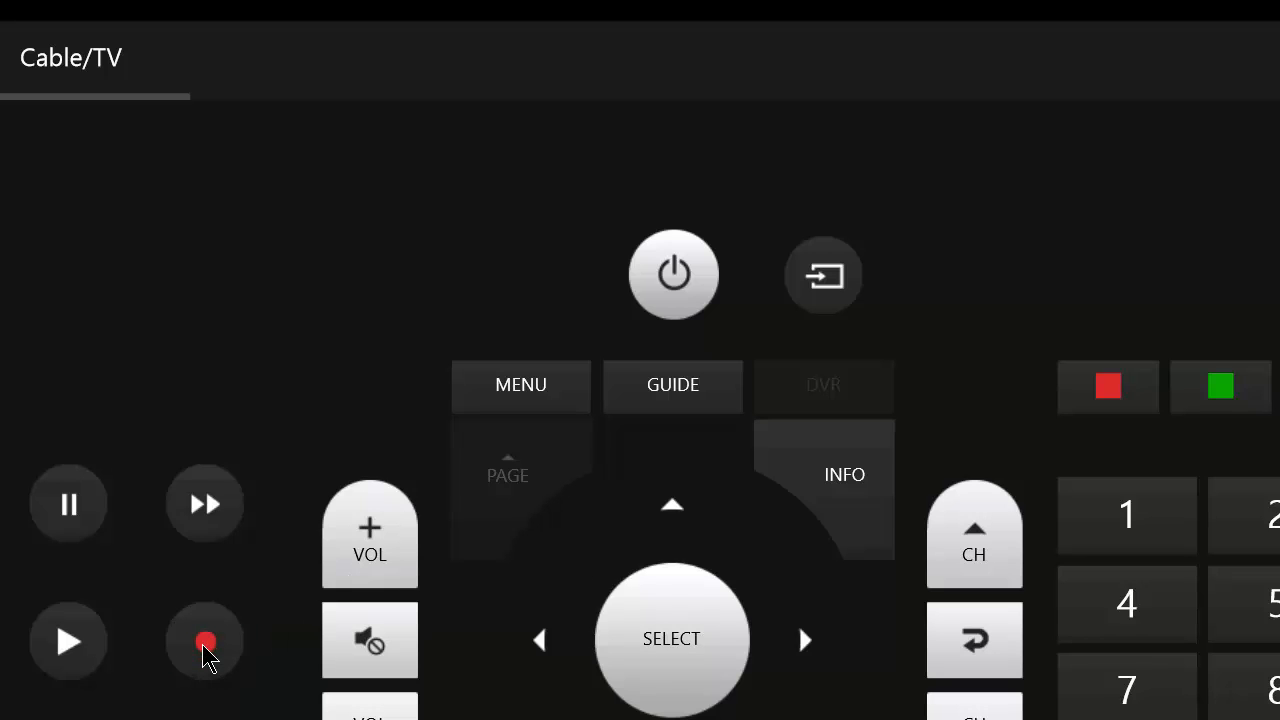
{"action": "mouse_move", "coordinate": [816, 640]}
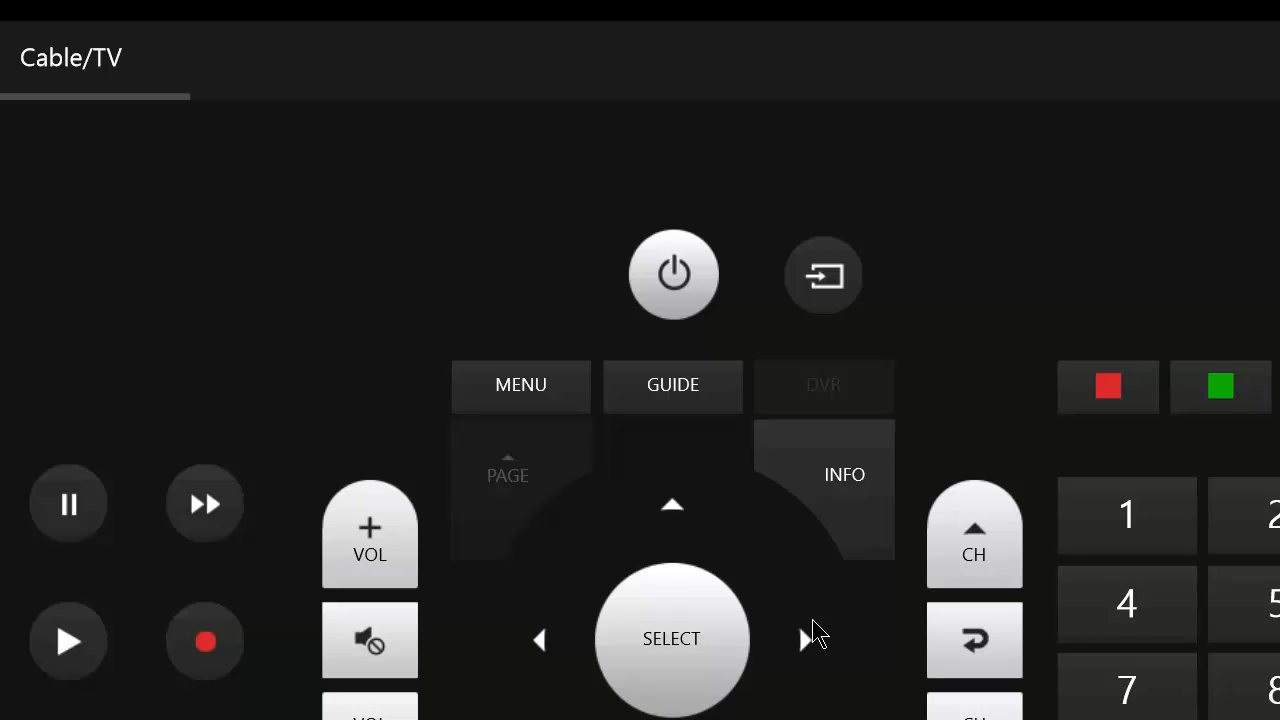
{"action": "mouse_move", "coordinate": [760, 256]}
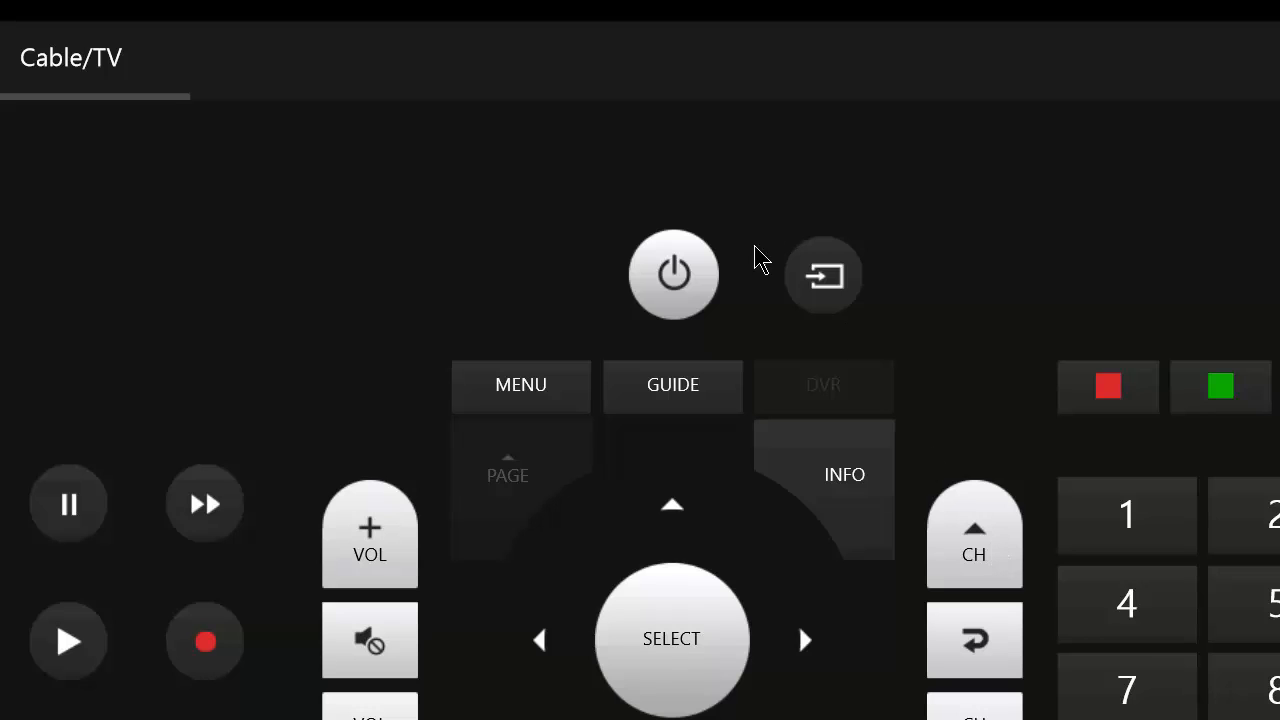
- Show the power panel with separate ON/OFF buttons for TV and Cable/sat
{"action": "left_click", "coordinate": [672, 272]}
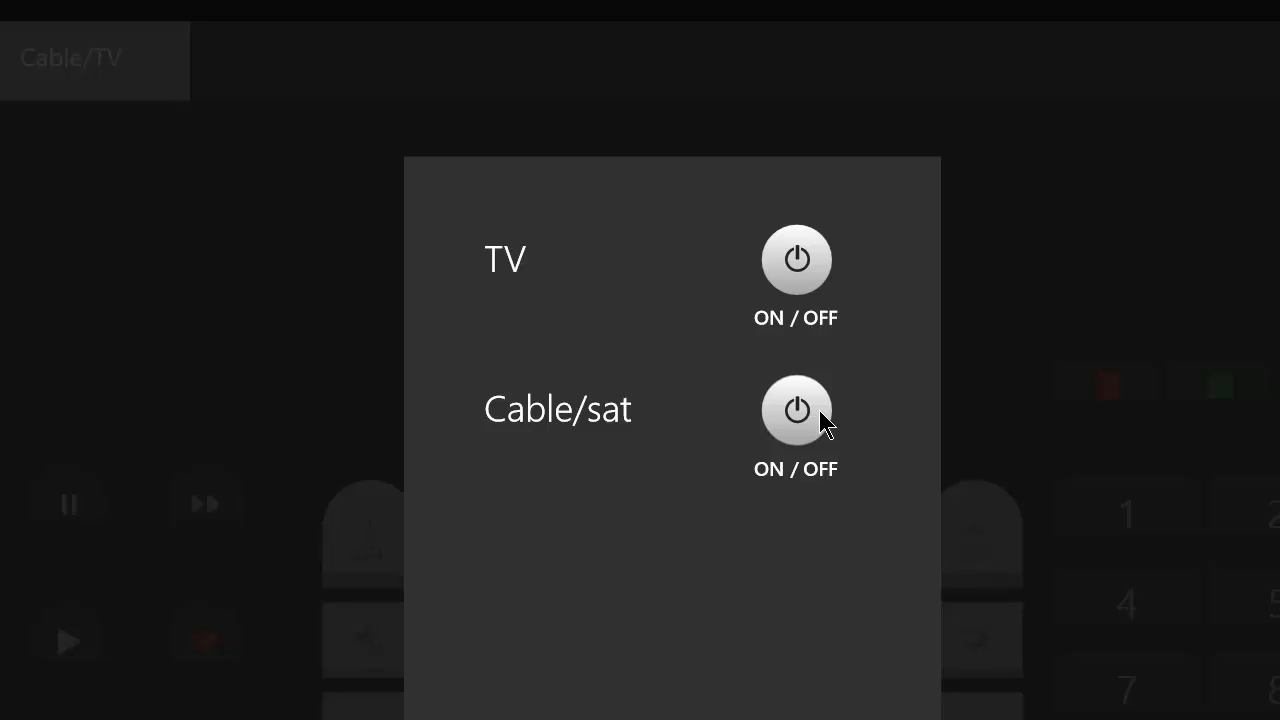
{"action": "mouse_move", "coordinate": [1156, 308]}
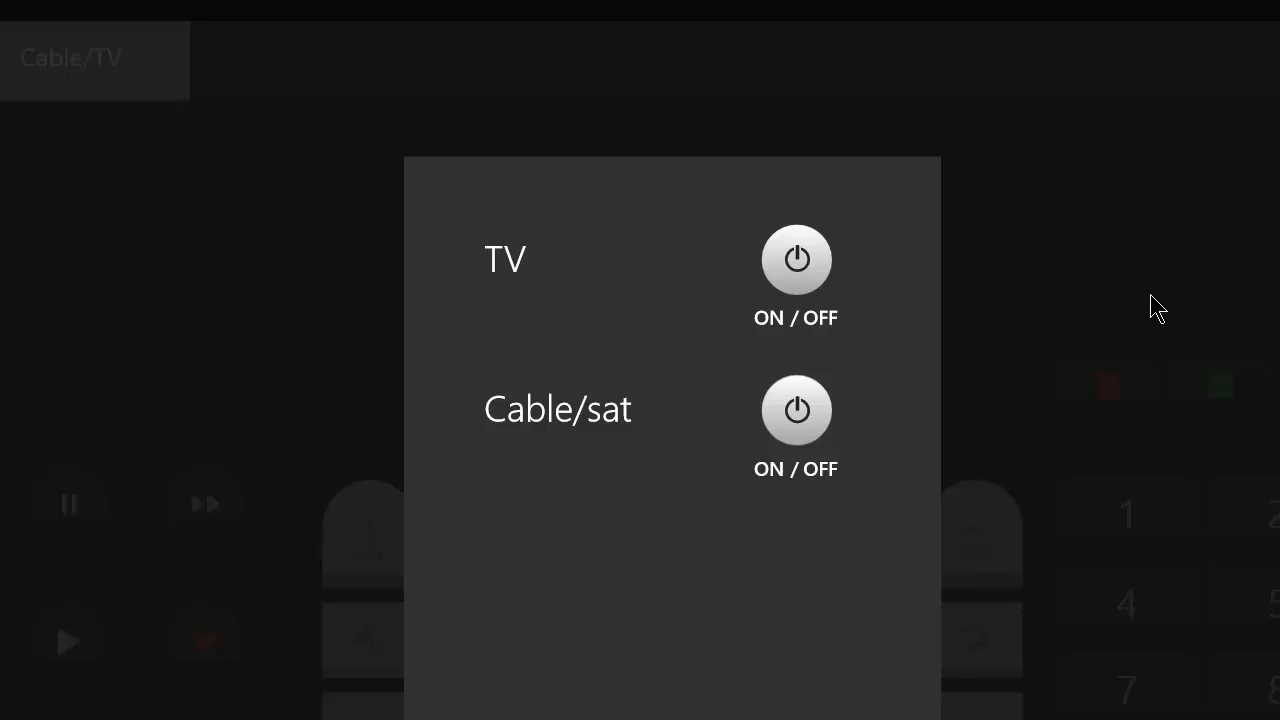